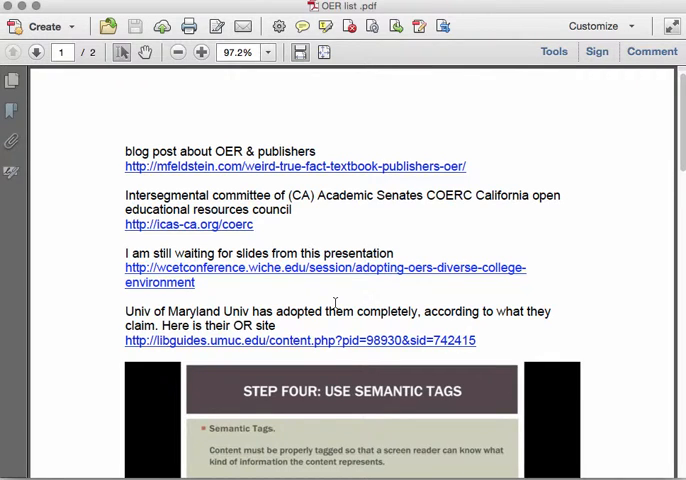
Step: Launch the Make Accessible guided action from the Action Wizard on the OER list PDF
{"action": "left_click", "coordinate": [44, 26]}
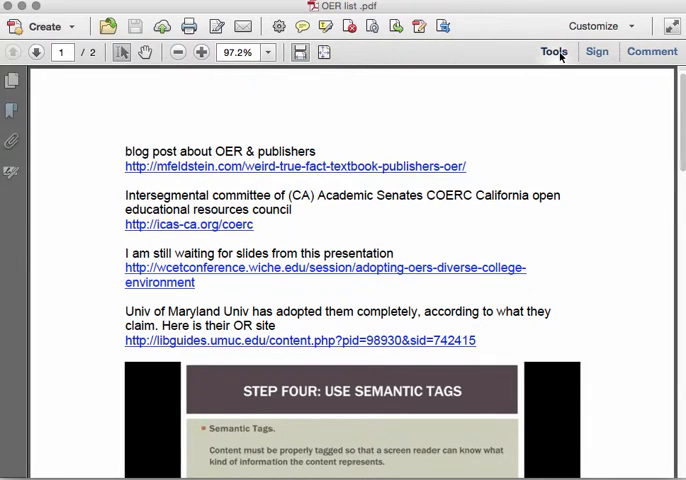
{"action": "left_click", "coordinate": [554, 52]}
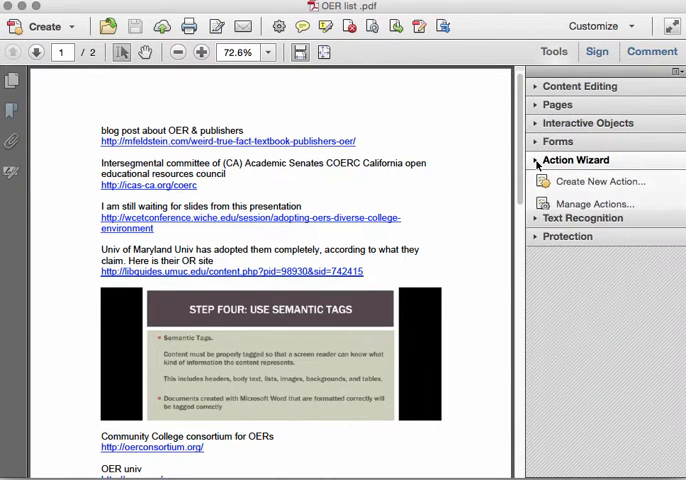
{"action": "left_click", "coordinate": [576, 160]}
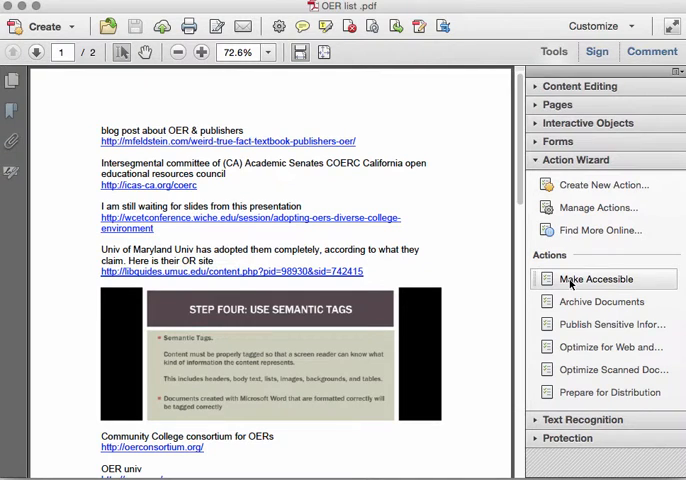
{"action": "left_click", "coordinate": [596, 280]}
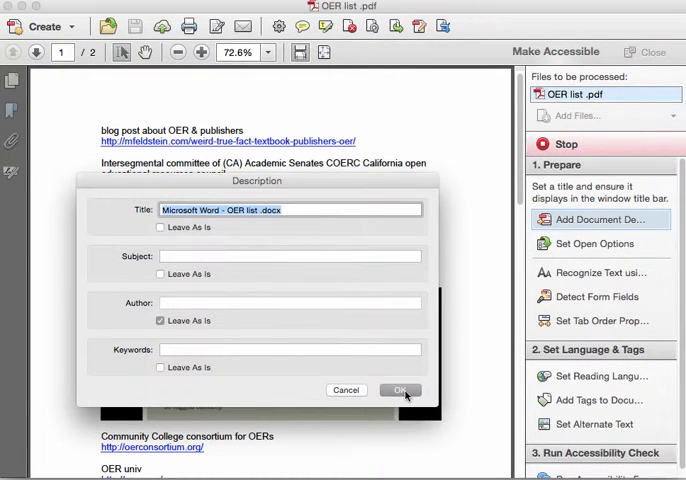
Step: Accept the description and text recognition defaults, skip form field detection, and confirm English as reading language
{"action": "left_click", "coordinate": [400, 390]}
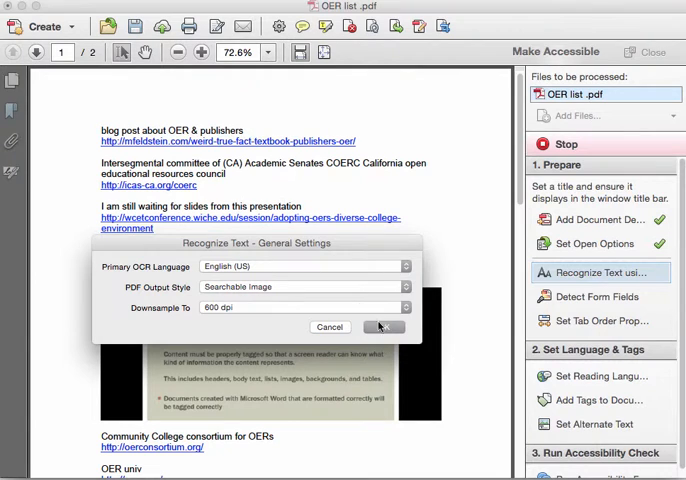
{"action": "left_click", "coordinate": [384, 328]}
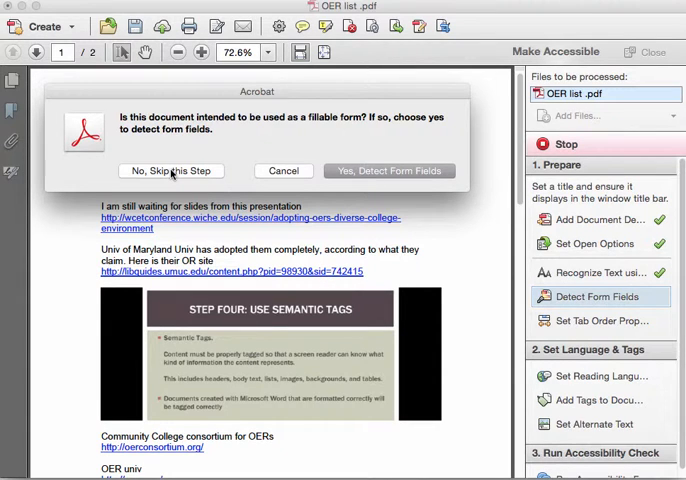
{"action": "left_click", "coordinate": [170, 170]}
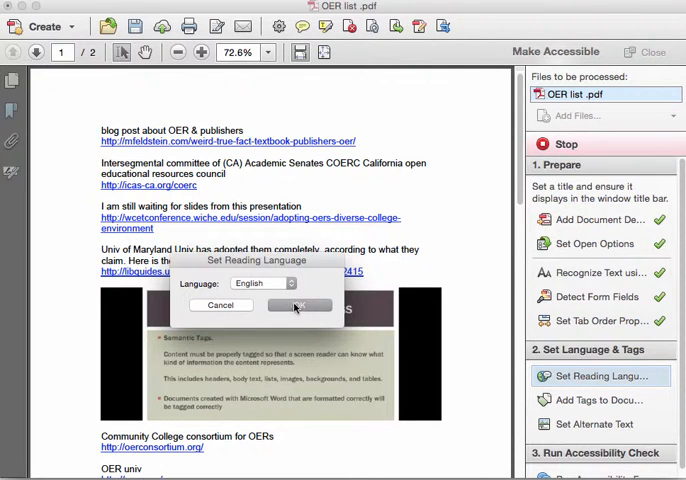
{"action": "left_click", "coordinate": [300, 304]}
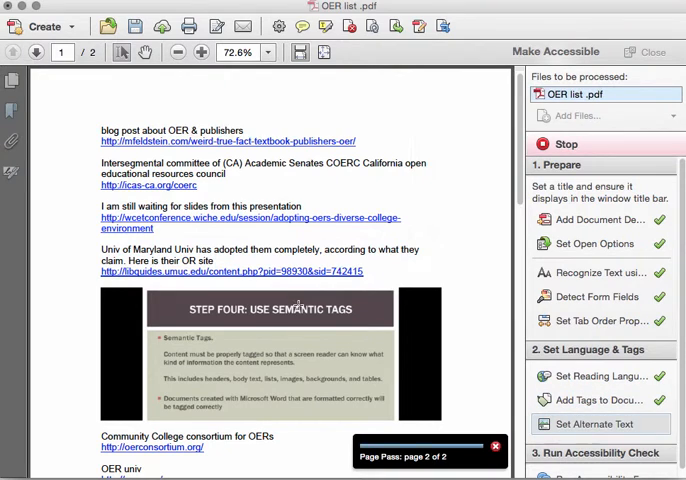
Step: Acknowledge the figure notice, give image 1 the alt text 'Step' and mark image 2 as decorative
{"action": "left_click", "coordinate": [596, 424]}
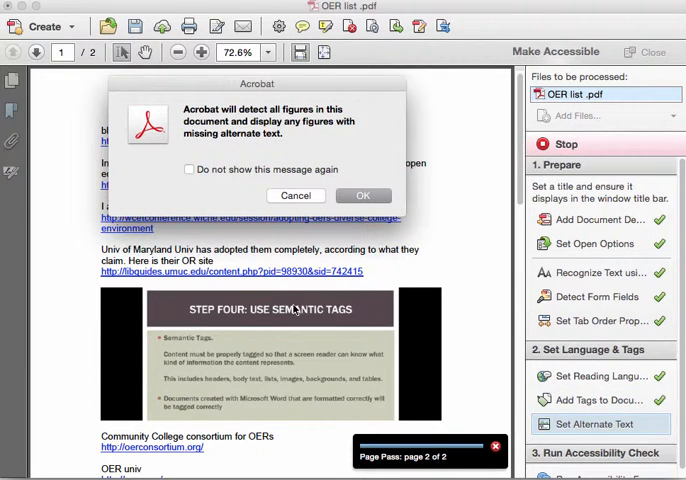
{"action": "mouse_move", "coordinate": [296, 308]}
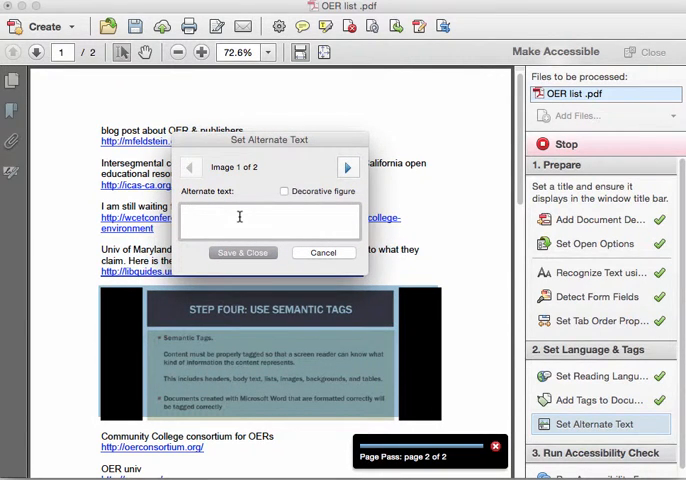
{"action": "type", "text": "Step"}
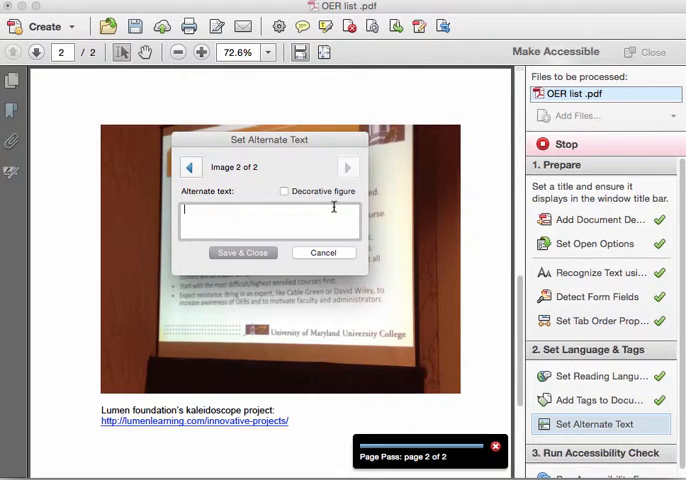
{"action": "left_click", "coordinate": [284, 192]}
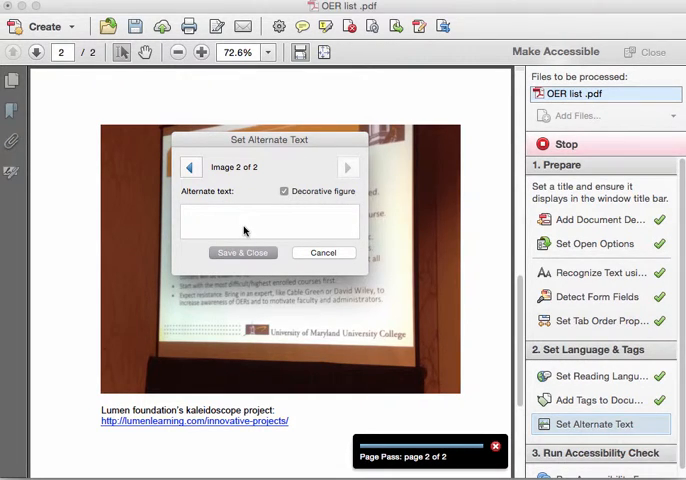
{"action": "mouse_move", "coordinate": [228, 218]}
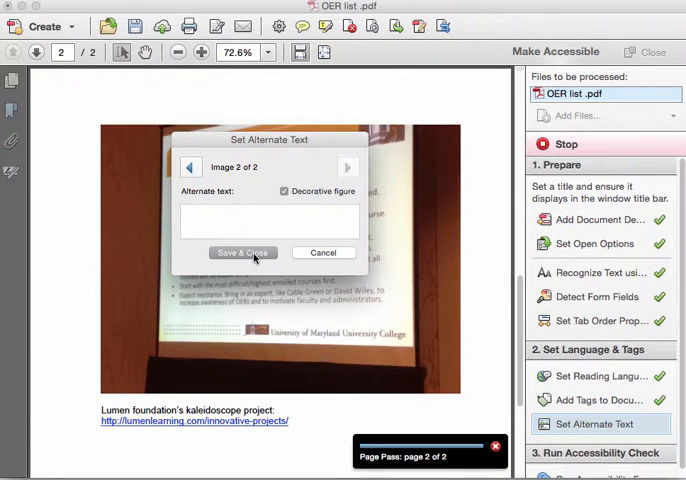
Step: Save the alternate text settings and start the accessibility check with default options
{"action": "left_click", "coordinate": [240, 252]}
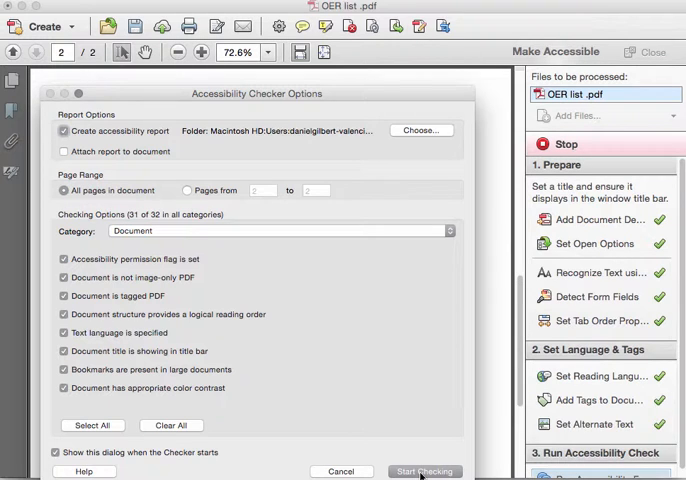
{"action": "left_click", "coordinate": [424, 472]}
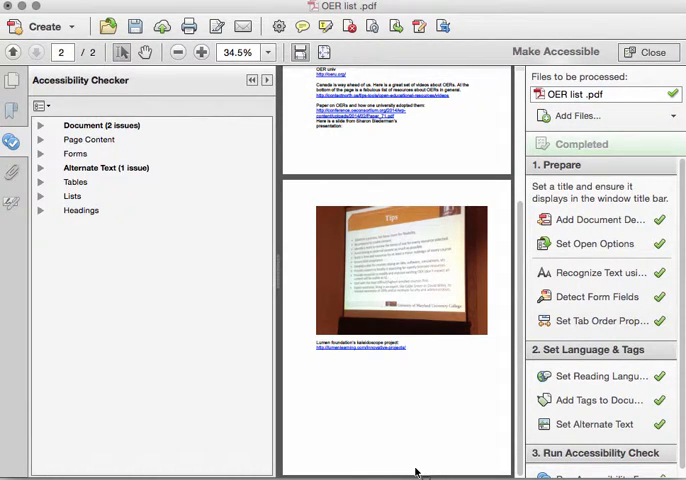
Step: Expand the Alternate Text results and show the element failing the other elements alt text rule
{"action": "left_click", "coordinate": [104, 168]}
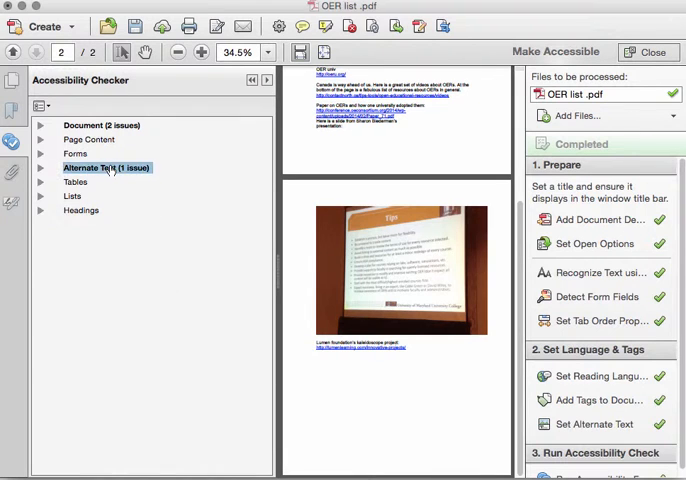
{"action": "left_click", "coordinate": [42, 168]}
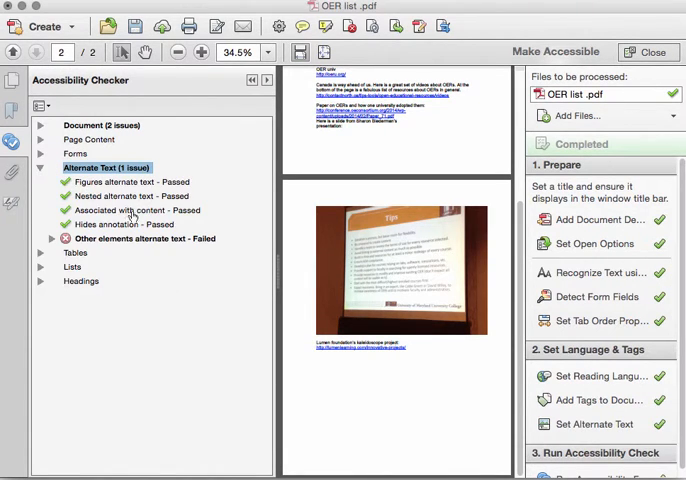
{"action": "left_click", "coordinate": [144, 238]}
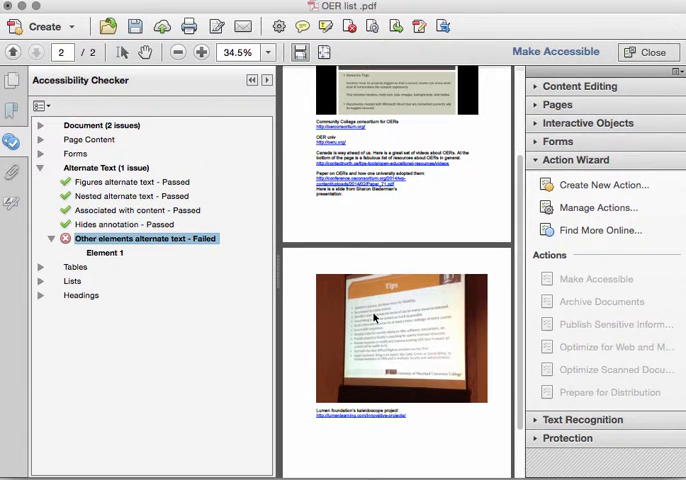
{"action": "mouse_move", "coordinate": [338, 388]}
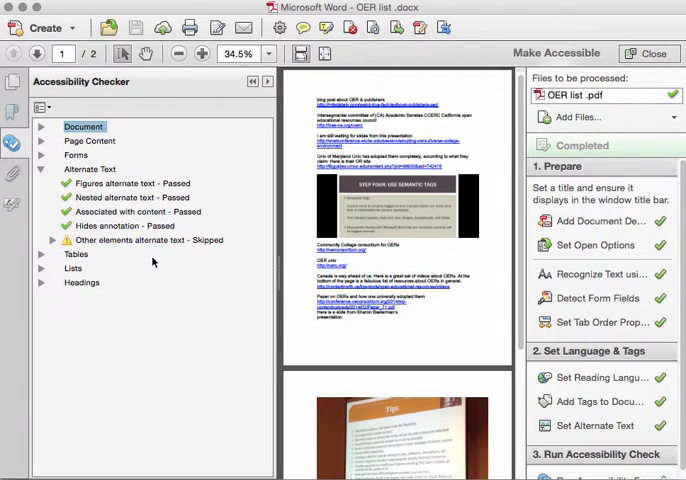
Step: Expand the Document checks and mark the Color contrast rule as passed manually
{"action": "left_click", "coordinate": [42, 128]}
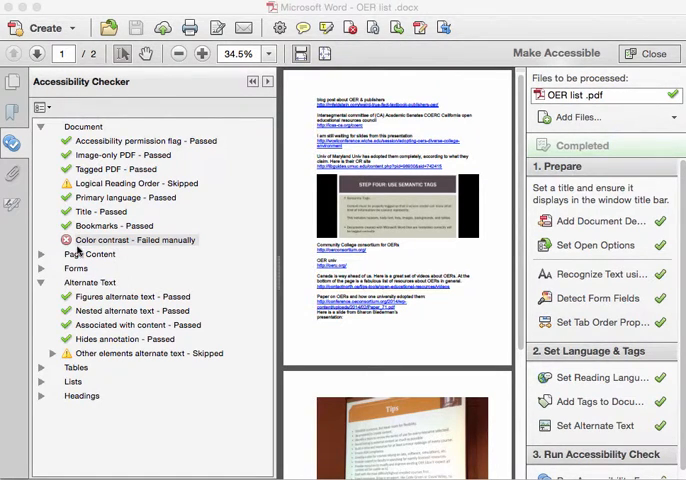
{"action": "left_click", "coordinate": [132, 240]}
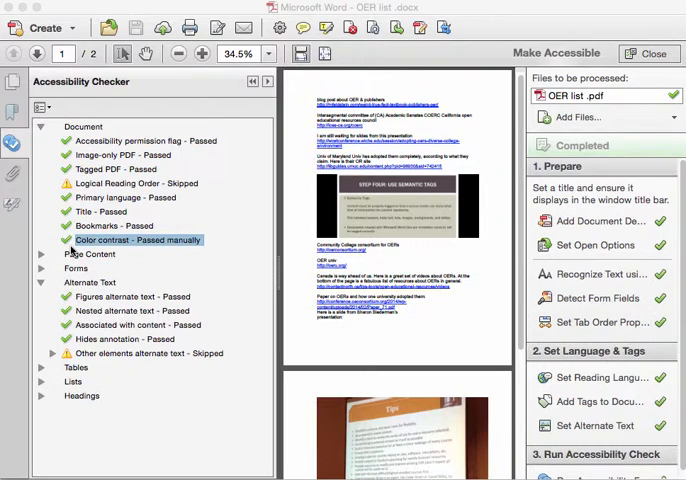